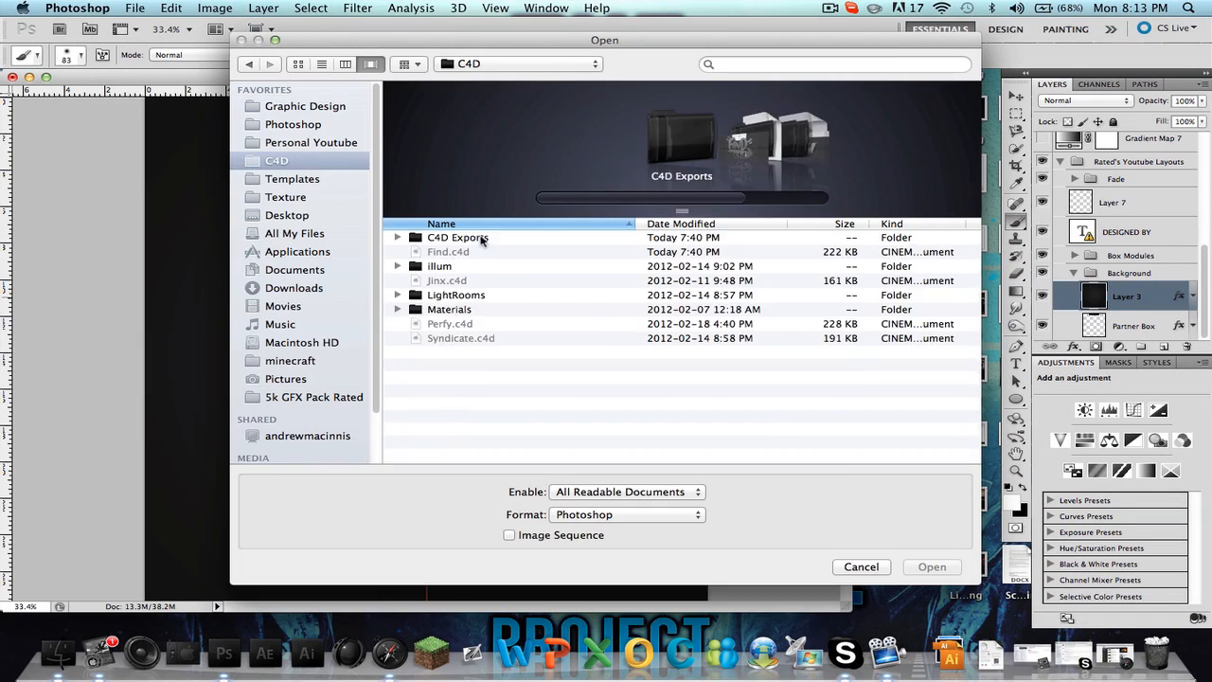
# Browse the C4D Exports folder in the Open dialog, then cancel back to the template.
pyautogui.click(860, 566)
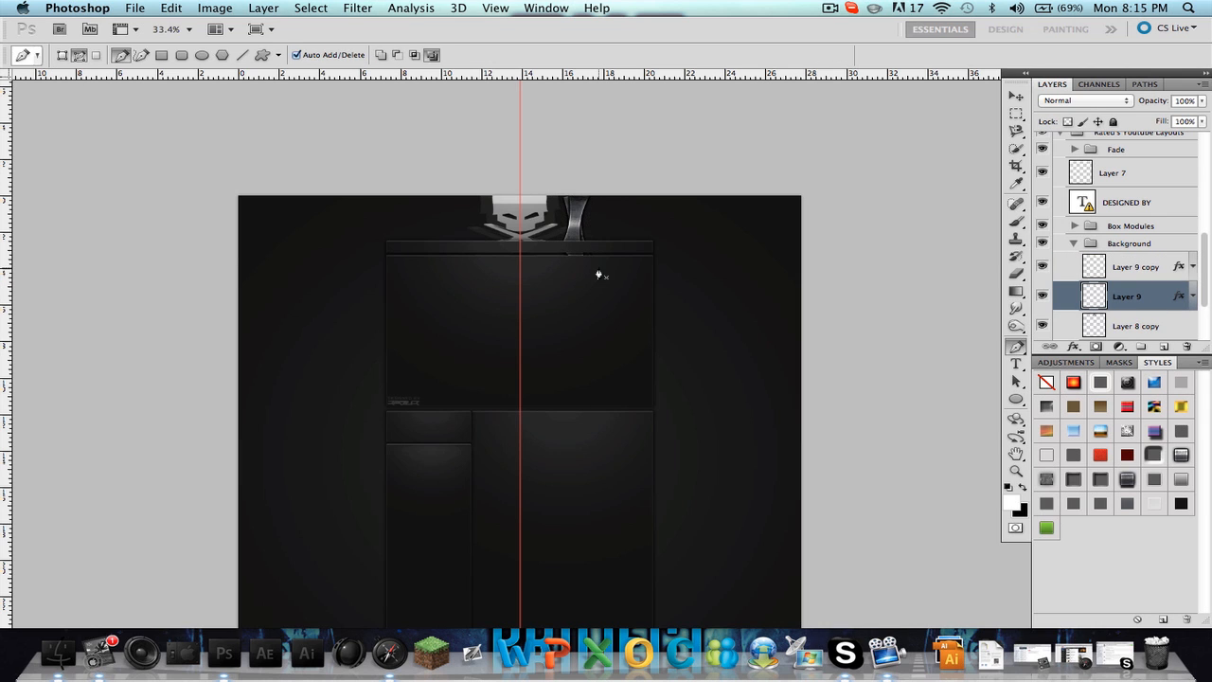
# Turn the drawn shard paths into selections and fill them on new layers at the top right.
pyautogui.rightClick(1094, 265)
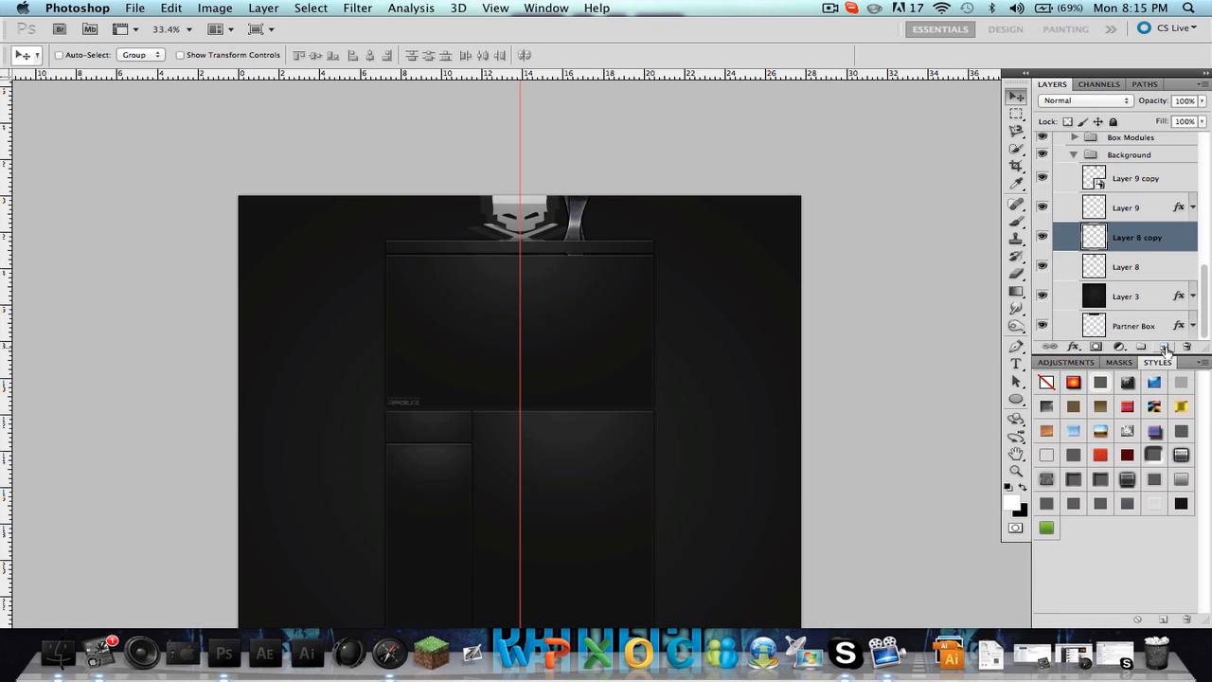
pyautogui.click(1166, 347)
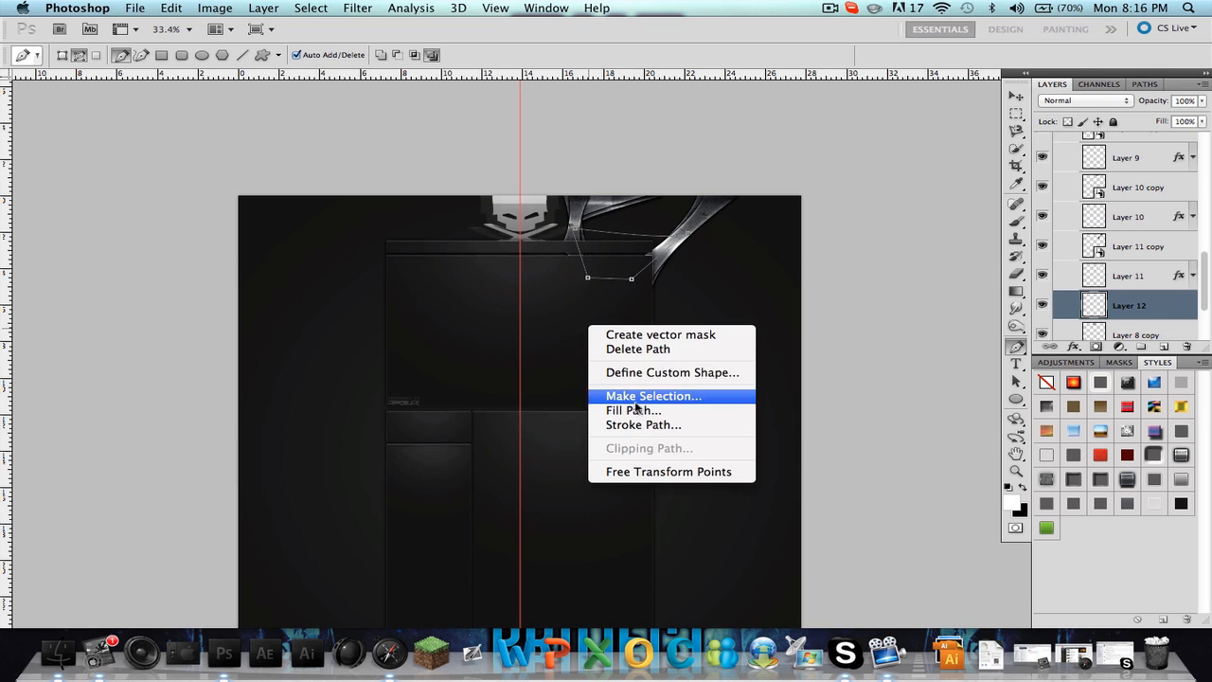
pyautogui.click(632, 409)
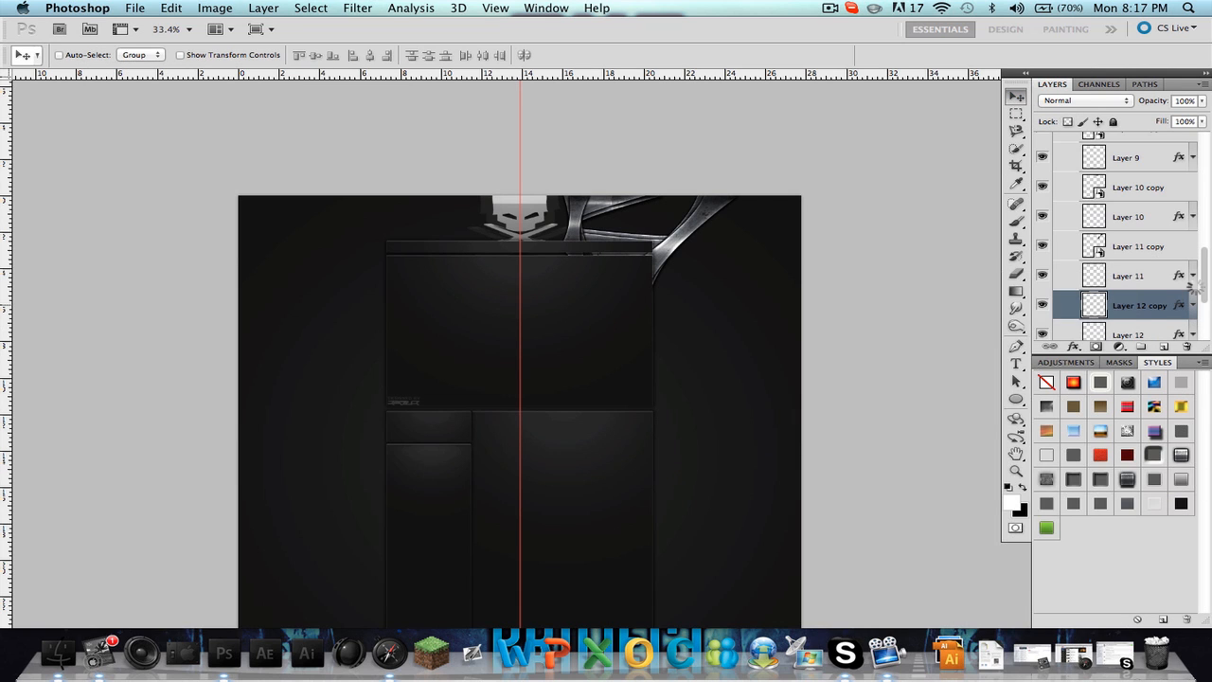
pyautogui.scroll(-3)
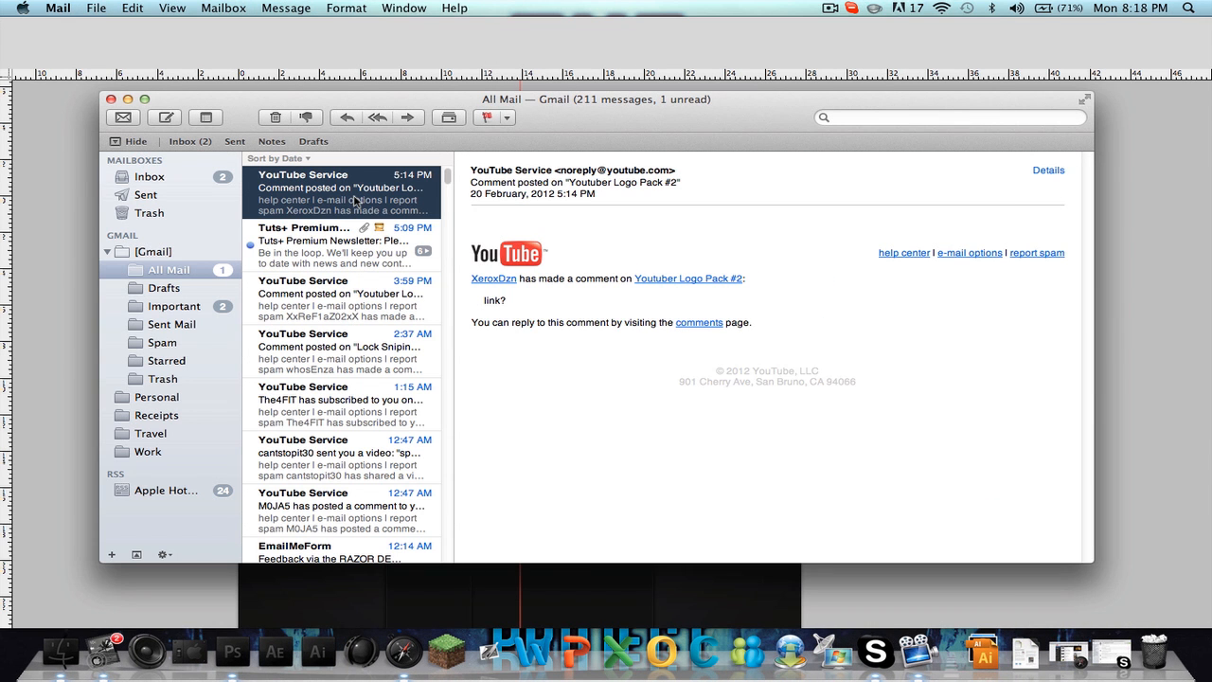
# Show the Mail inbox and read the Tuts+ Premium newsletter message.
pyautogui.click(341, 246)
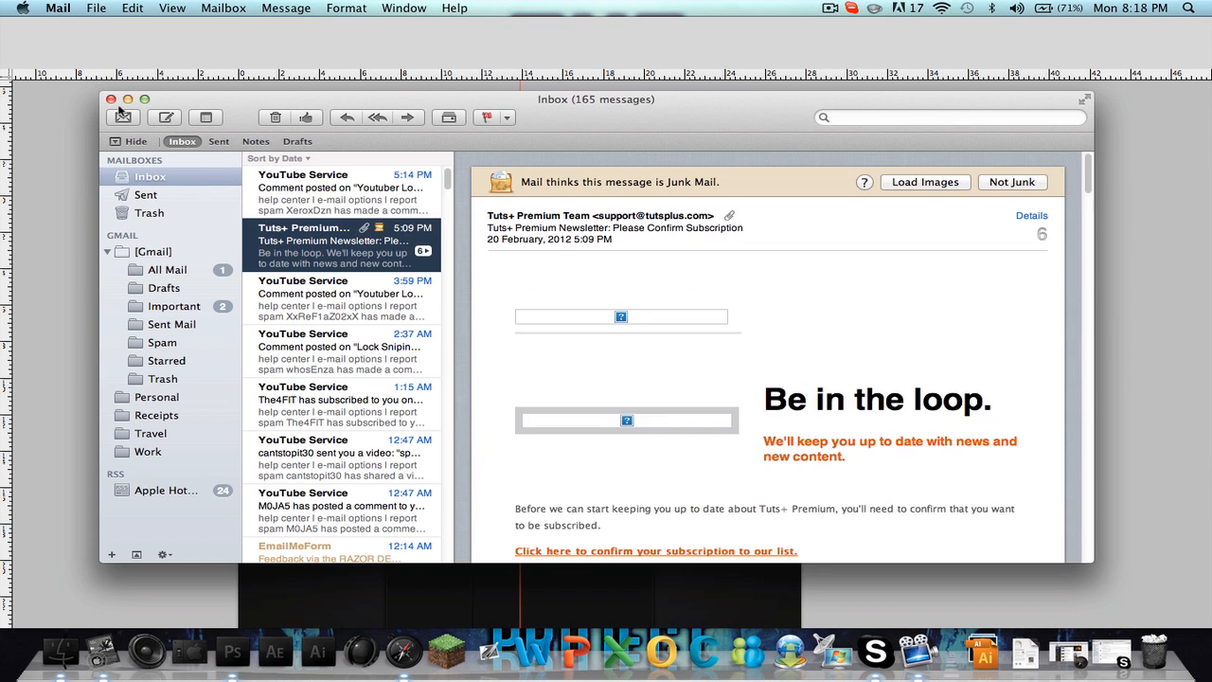
pyautogui.click(223, 651)
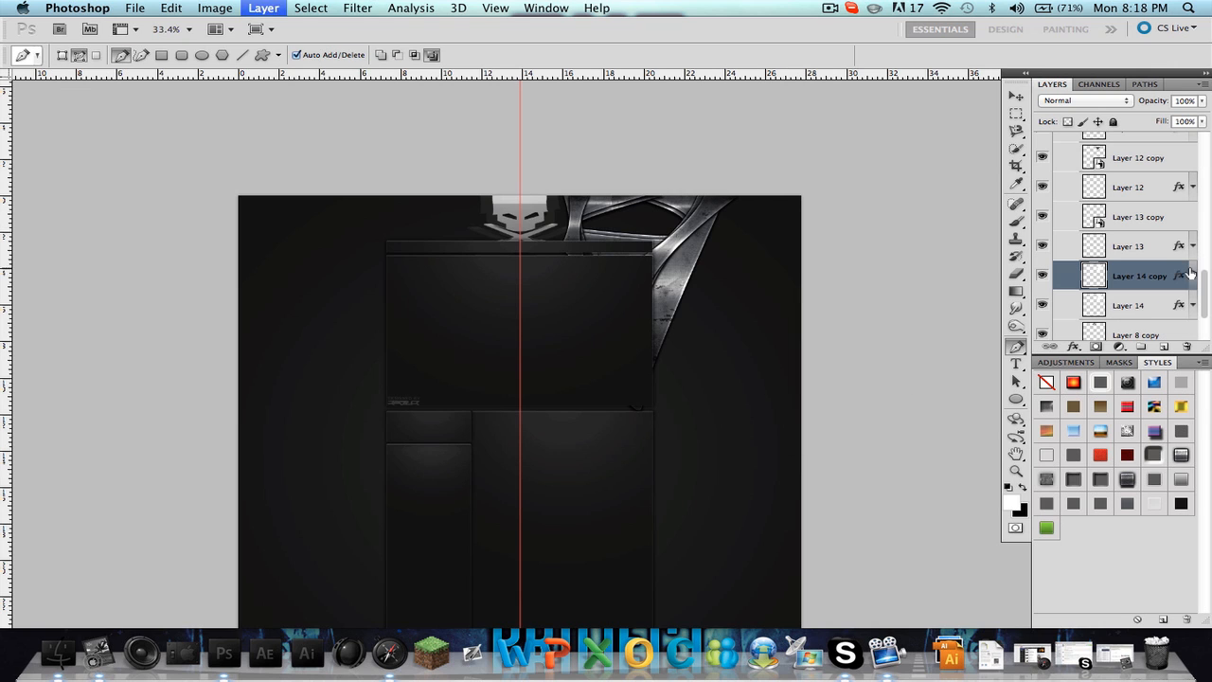
# Apply the metal layer style to the new triangular shard and the right-side bracket shape.
pyautogui.click(1015, 95)
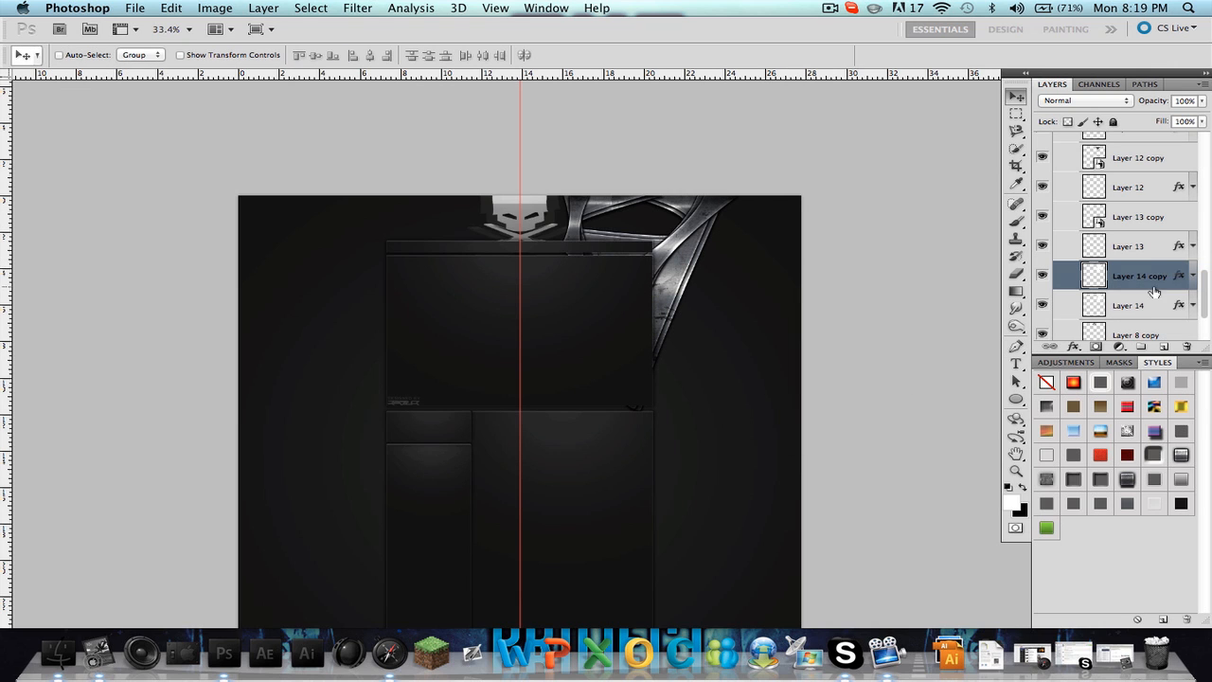
pyautogui.scroll(-3)
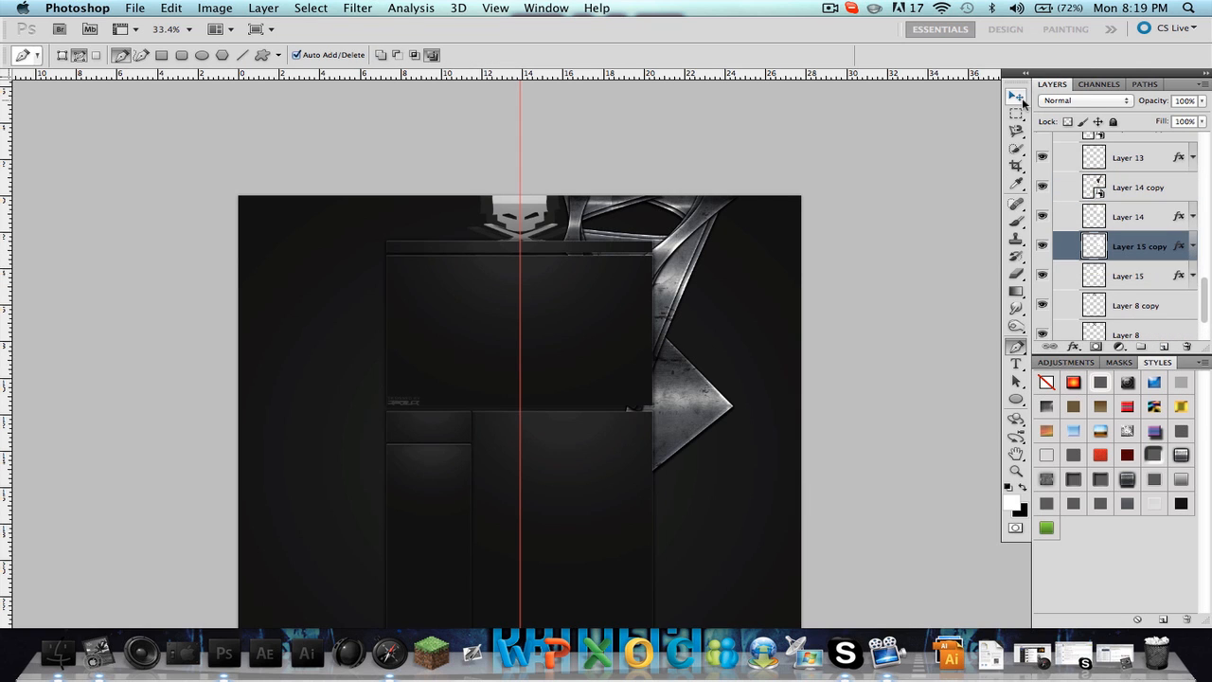
pyautogui.click(1015, 99)
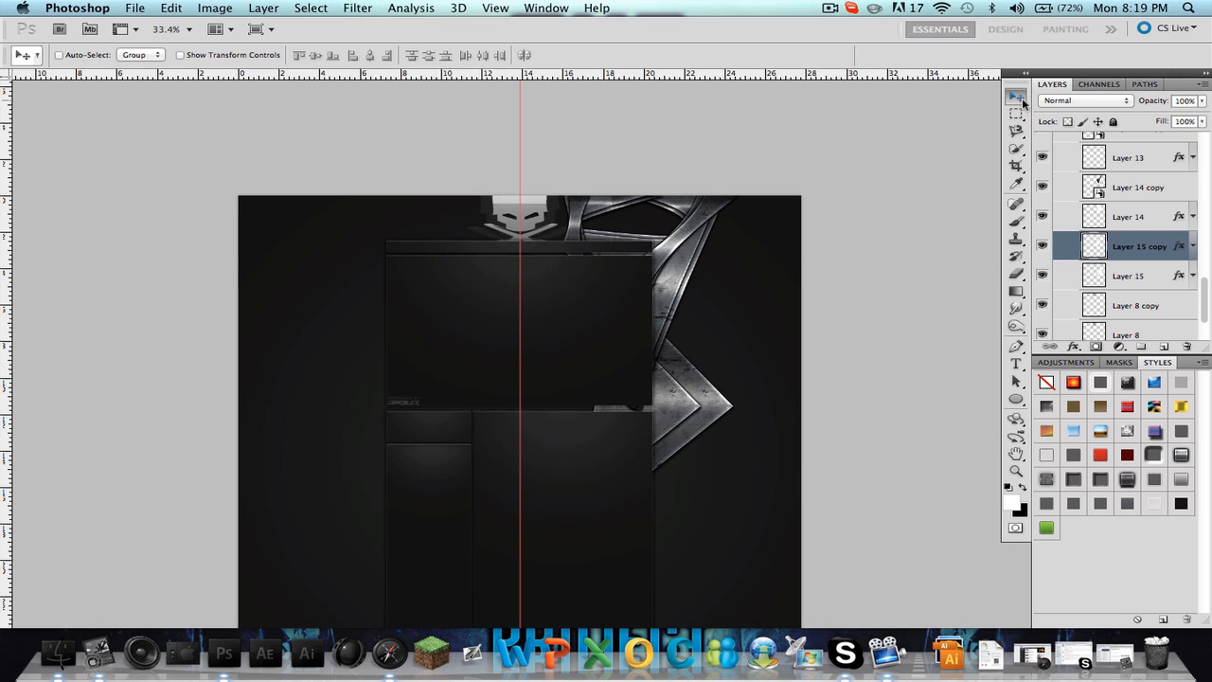
pyautogui.click(1129, 277)
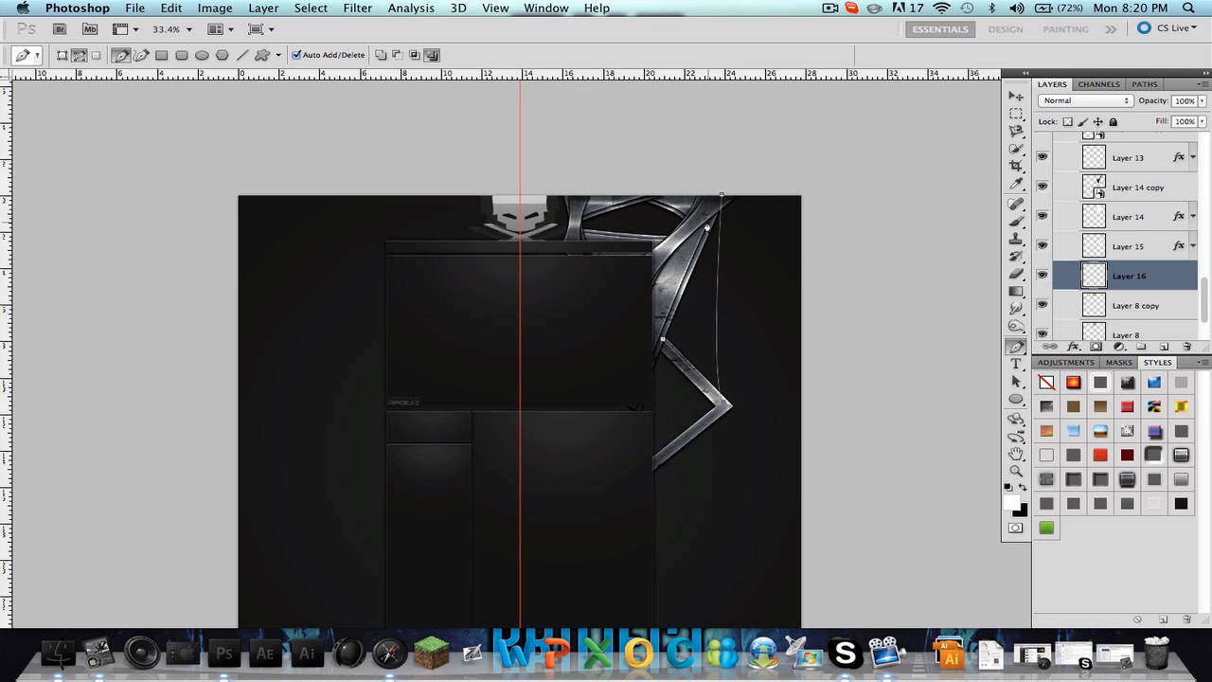
pyautogui.click(1193, 277)
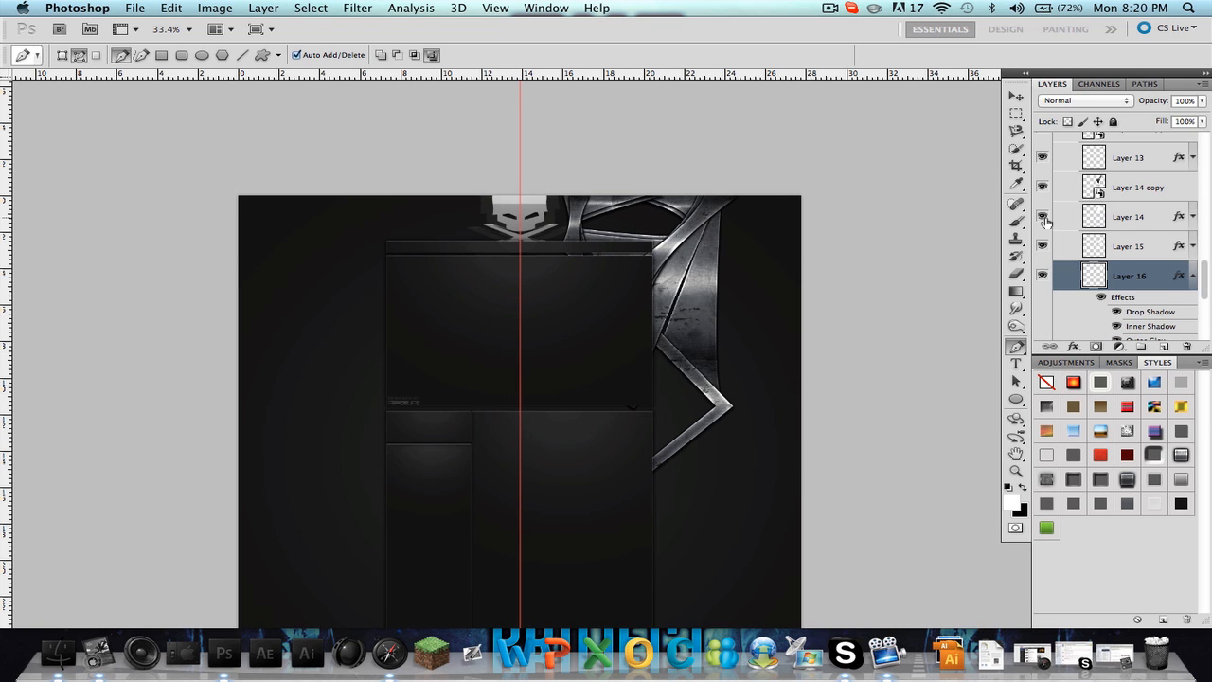
# Delete the unwanted layer and review the effects applied to Layer 16.
pyautogui.click(1126, 246)
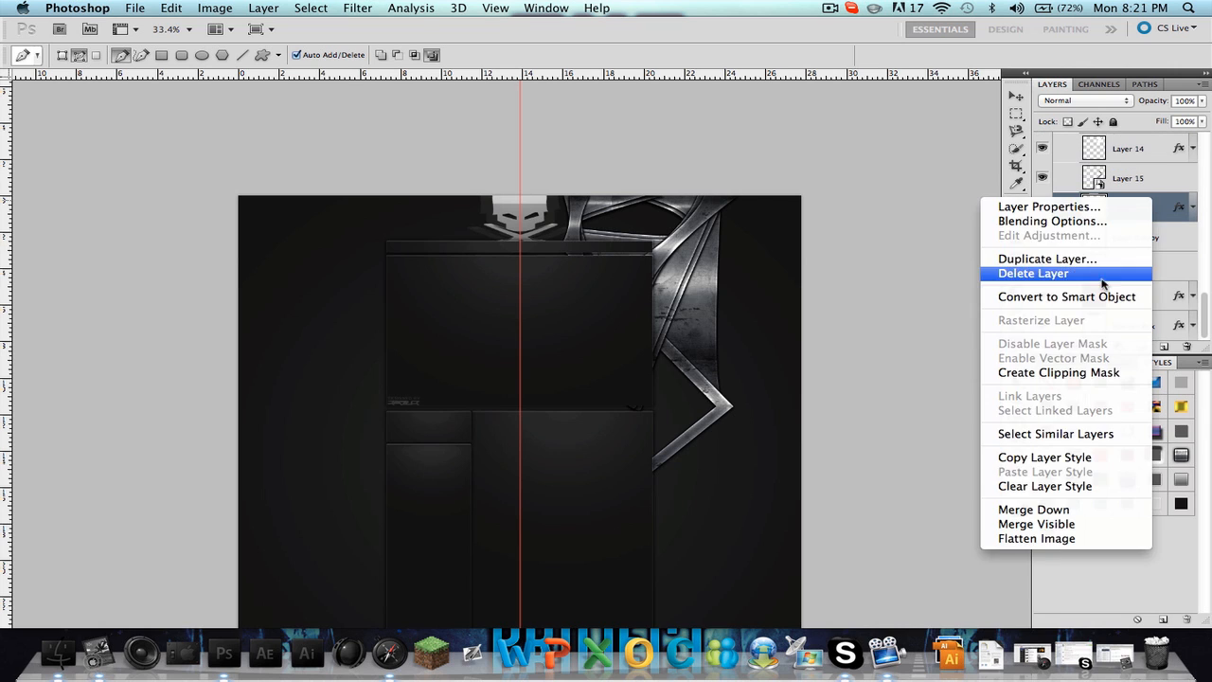
pyautogui.click(1045, 257)
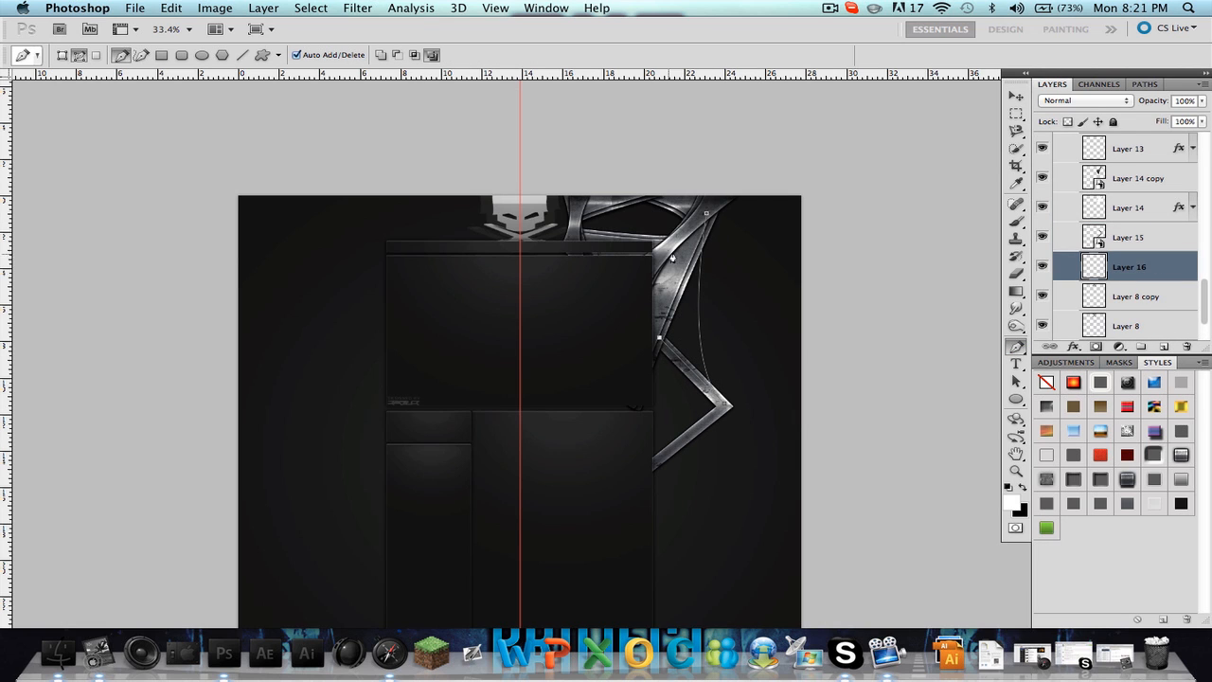
pyautogui.click(1193, 265)
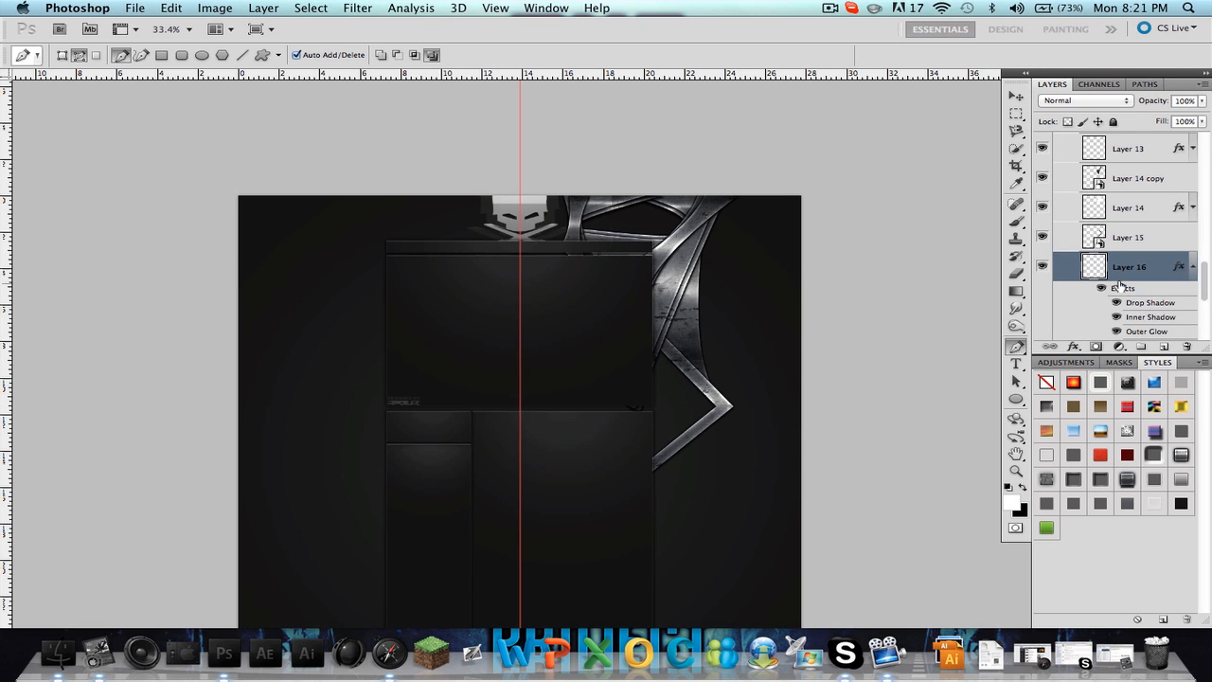
pyautogui.rightClick(1128, 265)
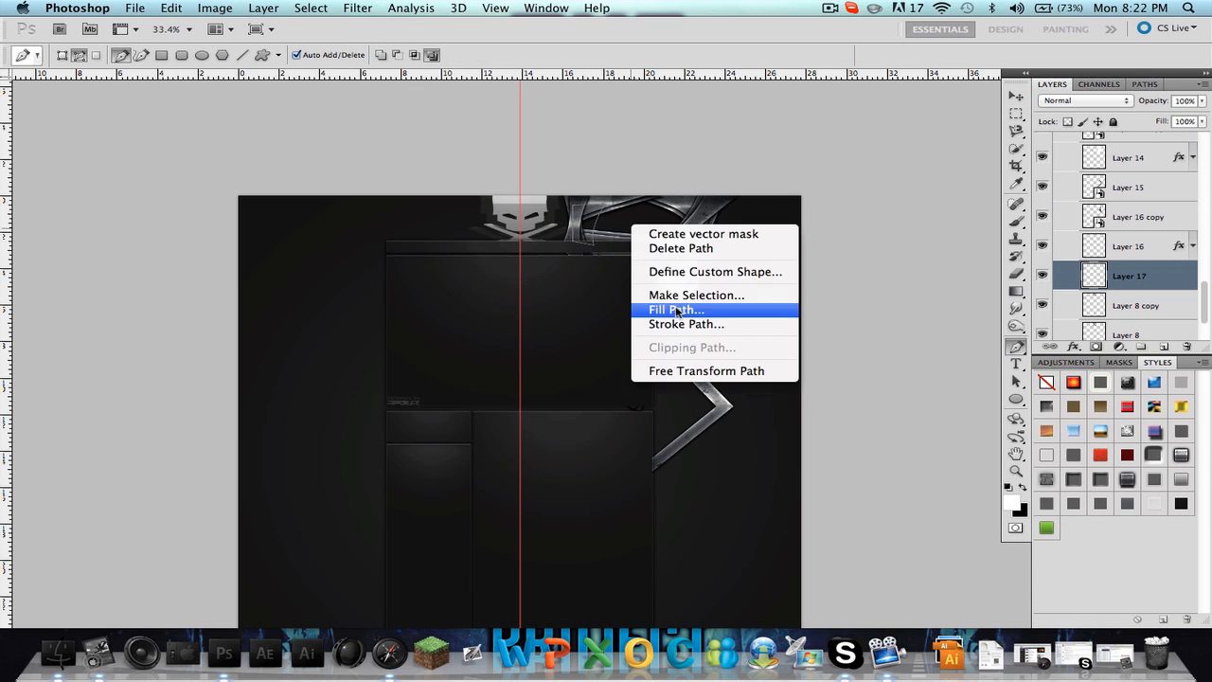
# Fill the new shard paths with the metal style, including the curved plate on Layer 20 at bottom right.
pyautogui.click(675, 310)
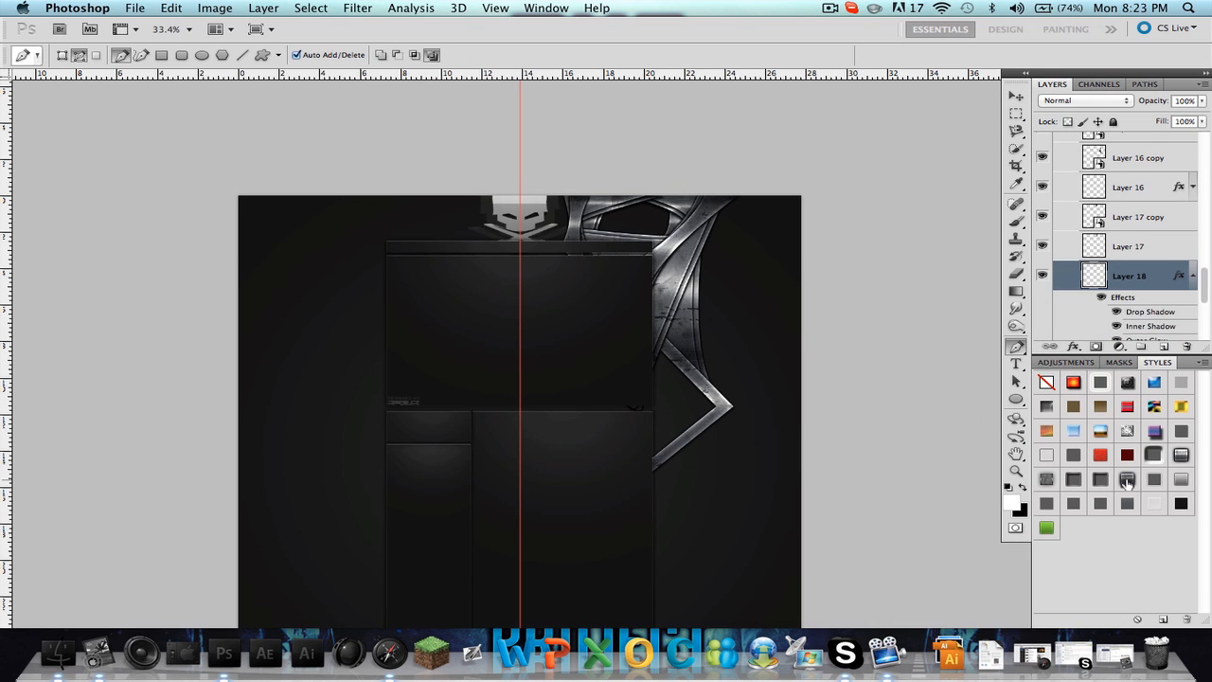
pyautogui.rightClick(1129, 276)
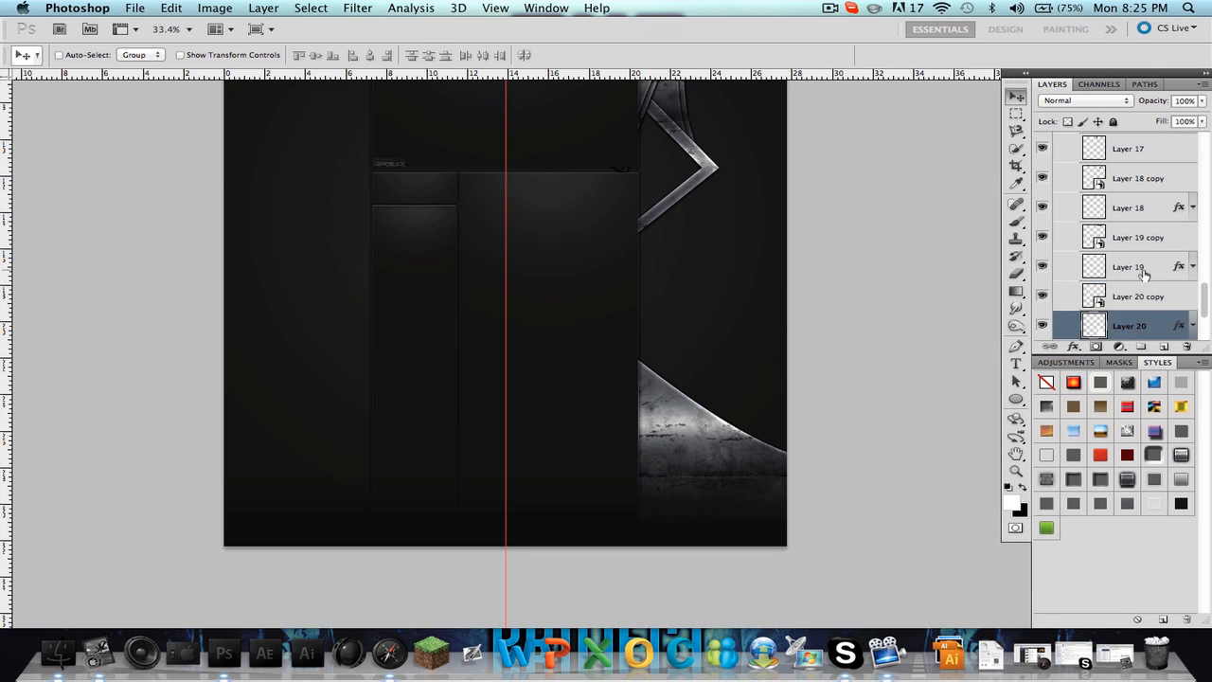
pyautogui.scroll(-3)
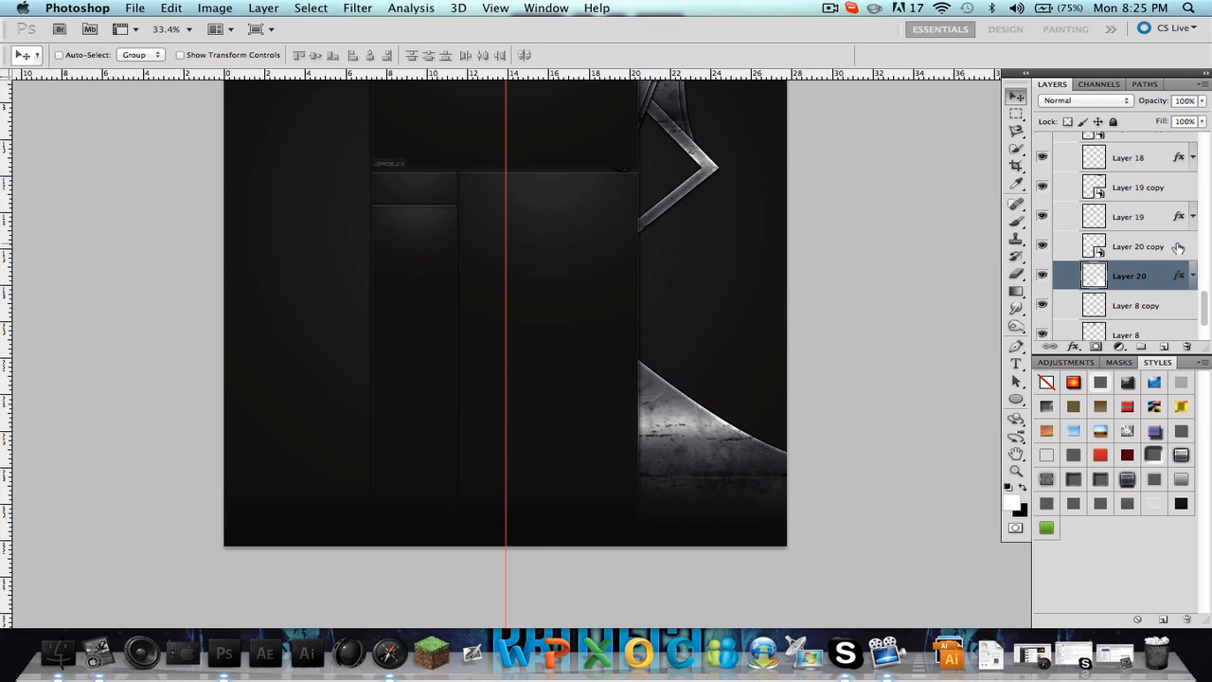
pyautogui.click(1136, 246)
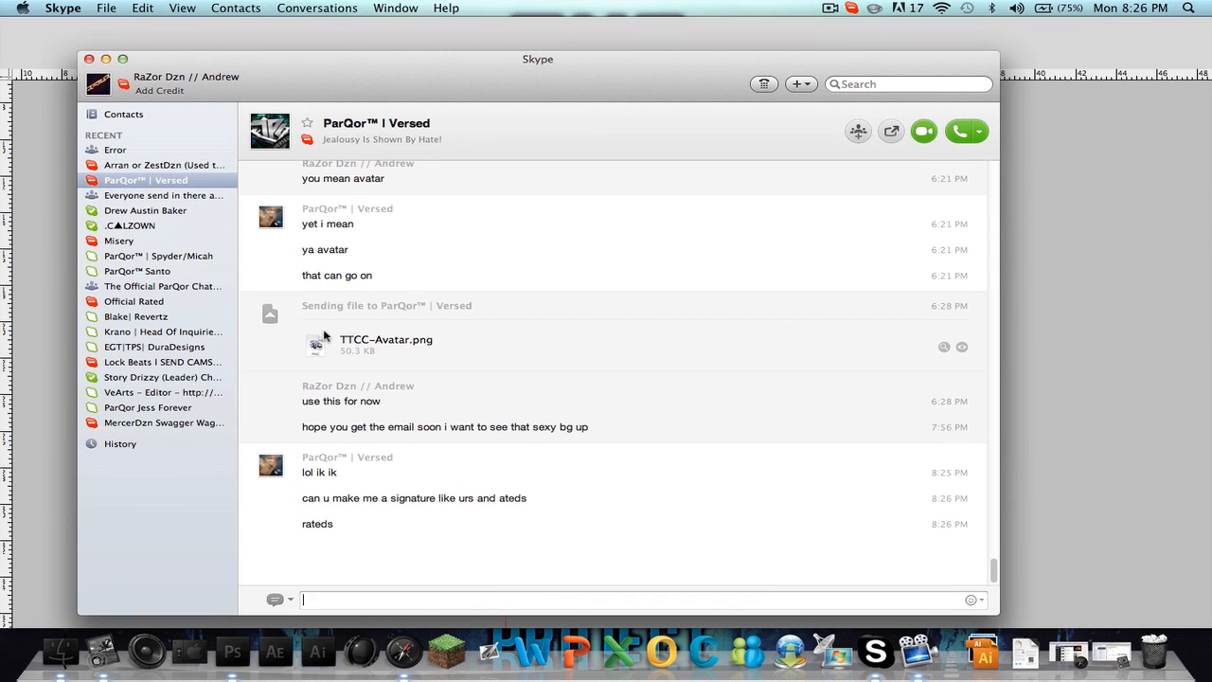
# Send a 'sure' reply followed by a heart in the open Skype conversation.
pyautogui.click(223, 651)
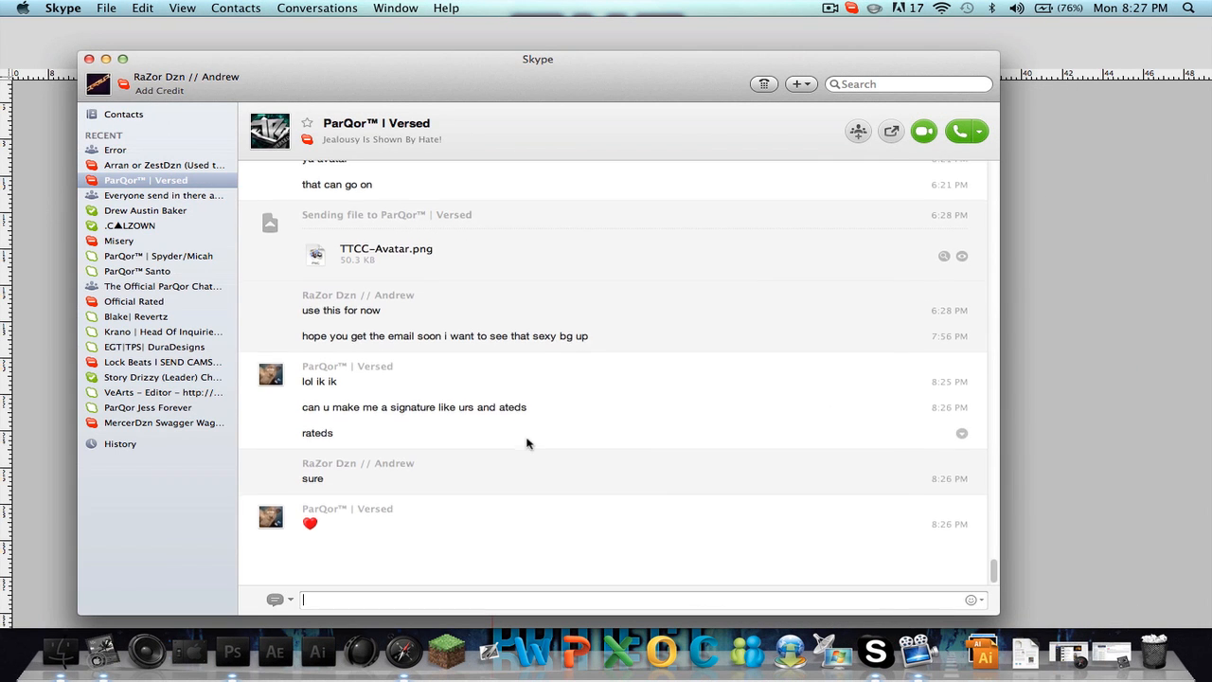
pyautogui.click(224, 651)
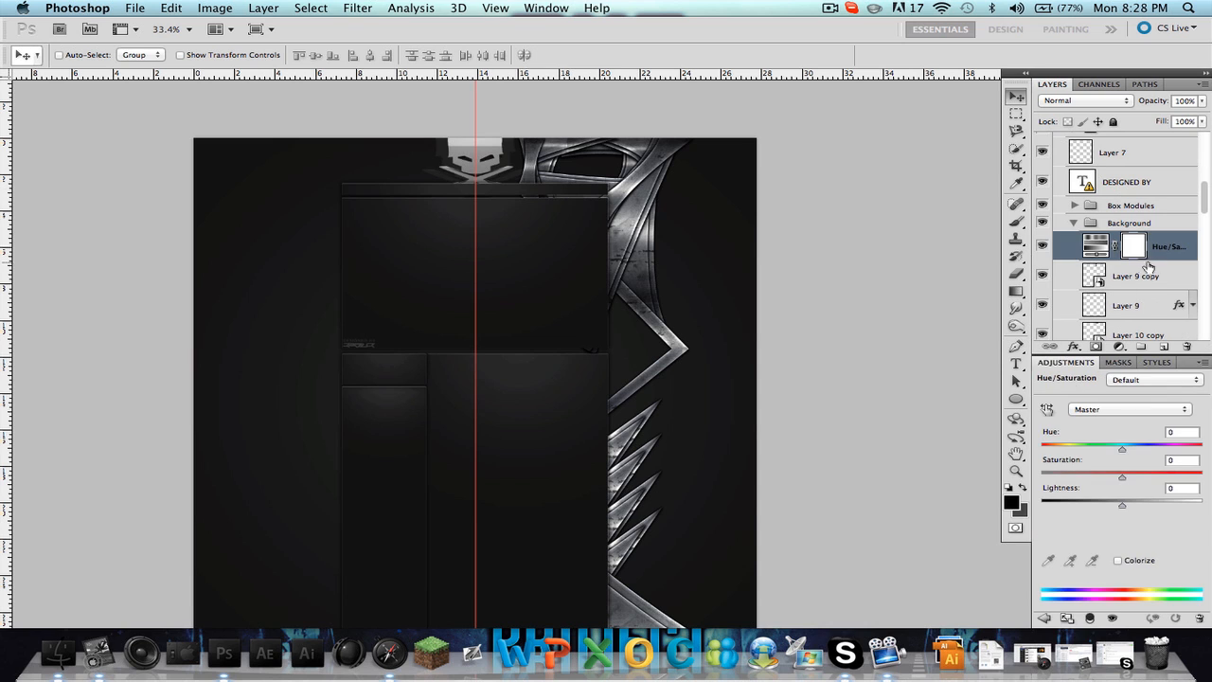
# Colorize the Hue/Saturation layer with Hue 268 and Saturation 100 for a purple tint.
pyautogui.click(1117, 561)
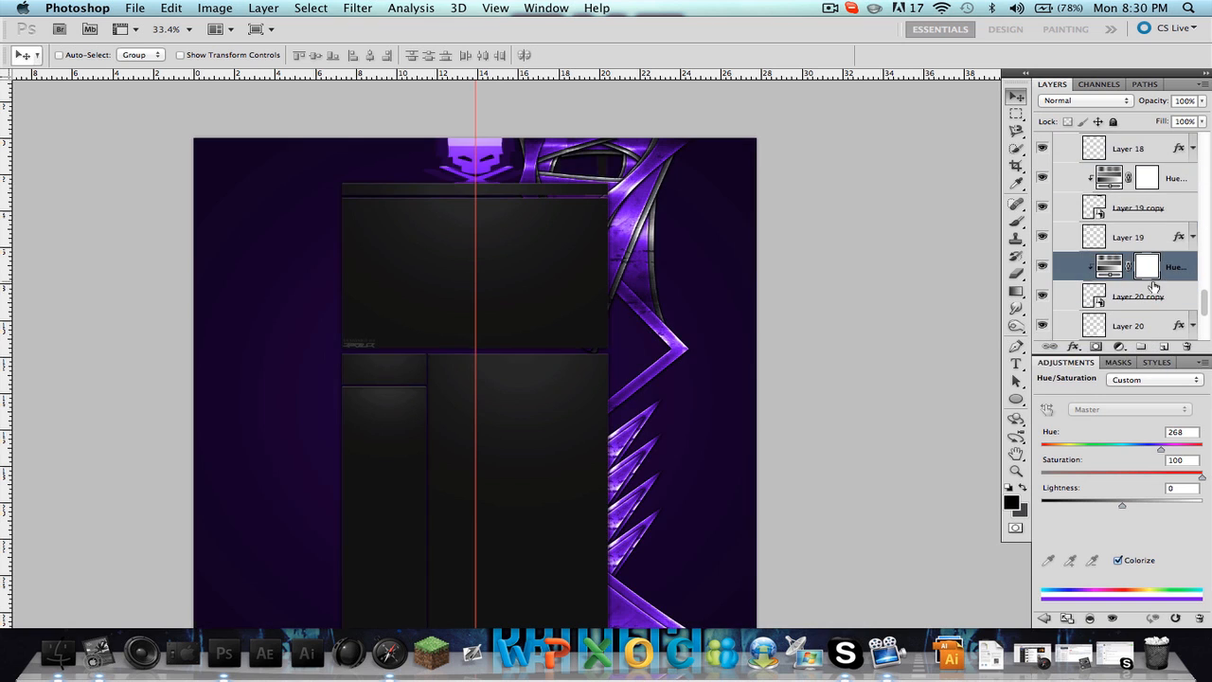
# Clip each purple Hue/Saturation layer to the shard layer beneath it.
pyautogui.rightClick(1136, 265)
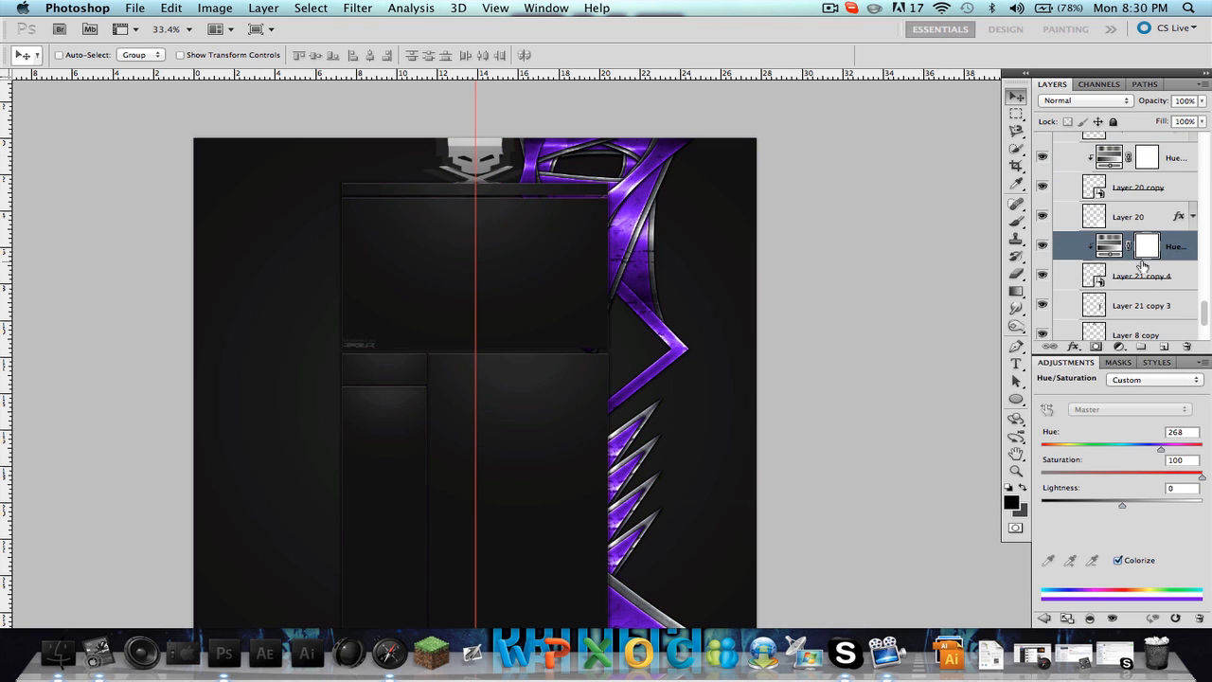
pyautogui.rightClick(1140, 246)
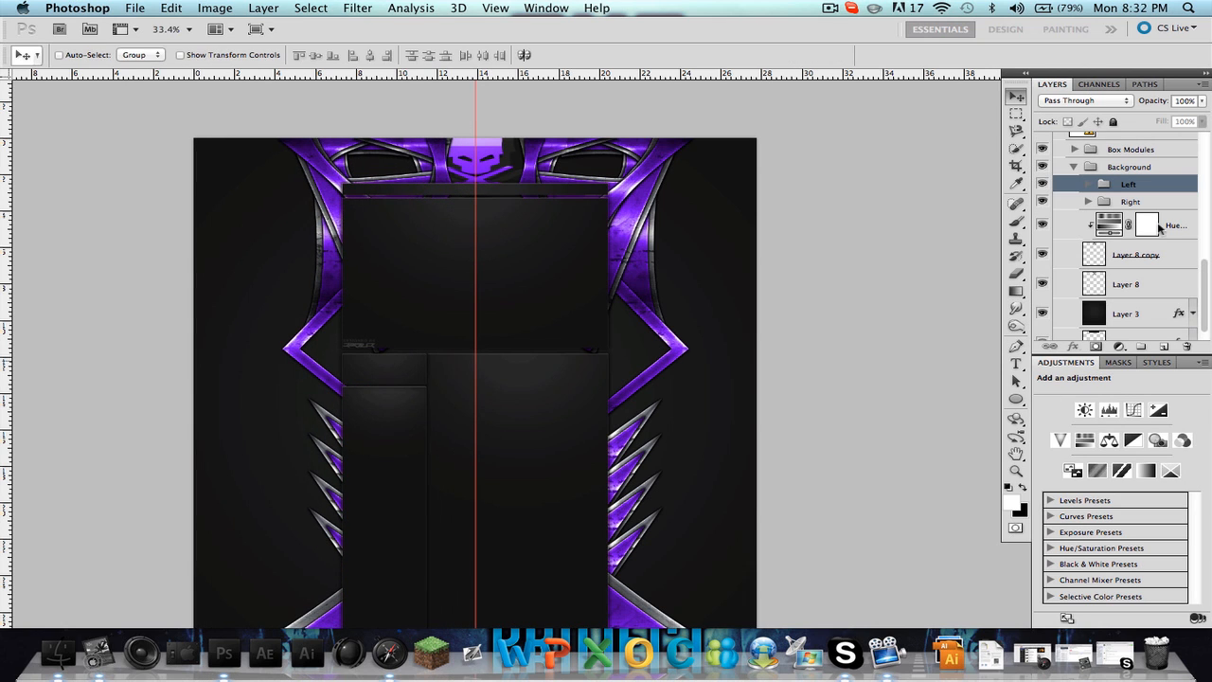
# Darken the background via the Layer 8 layers' opacity and blending, then bring Skype forward.
pyautogui.click(1128, 200)
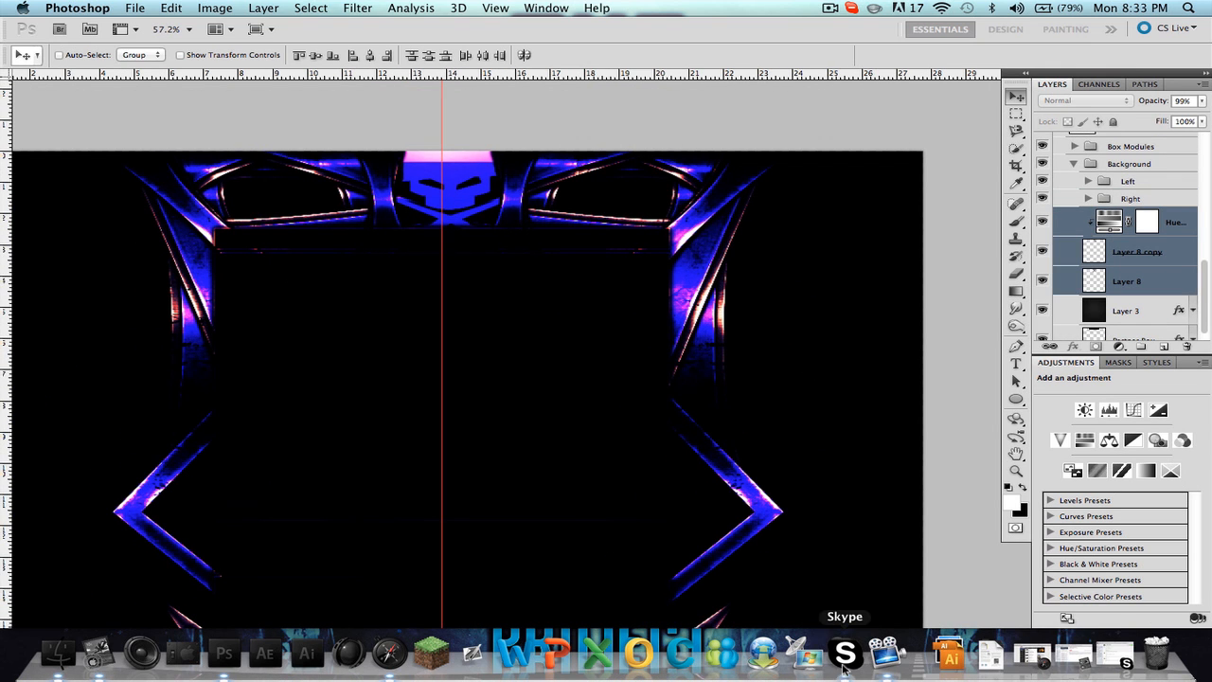
pyautogui.click(845, 653)
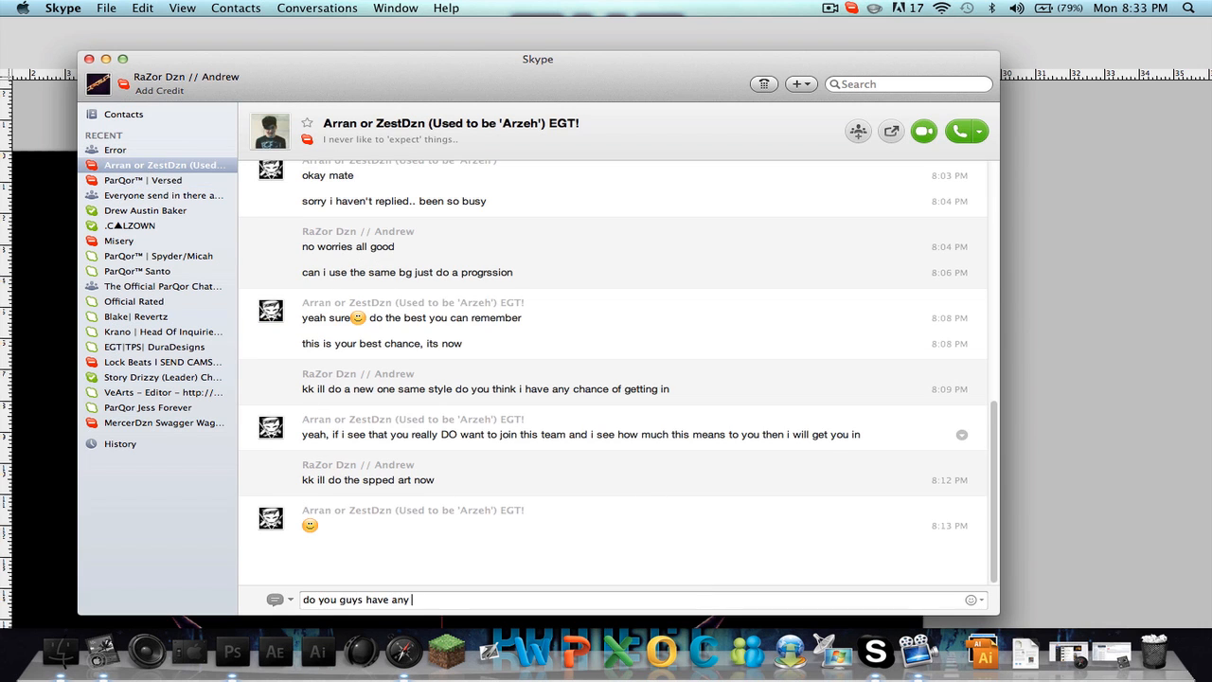